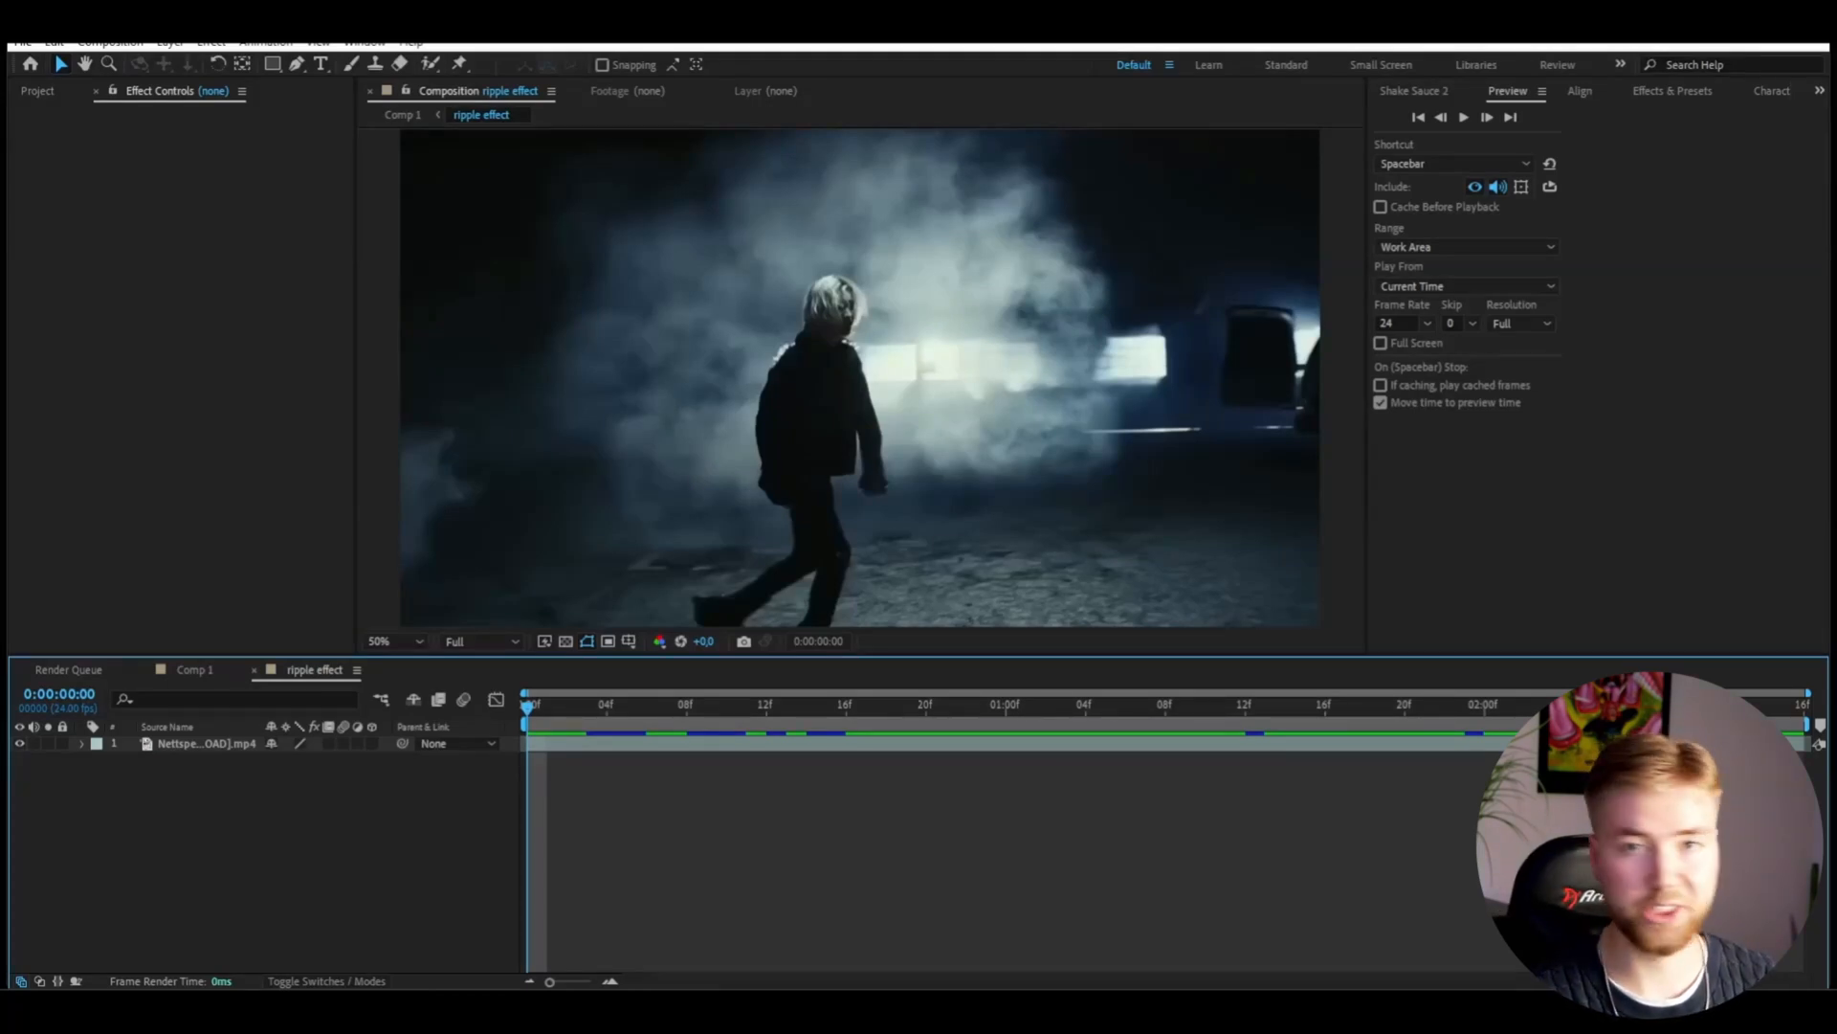
pyautogui.moveTo(1132, 820)
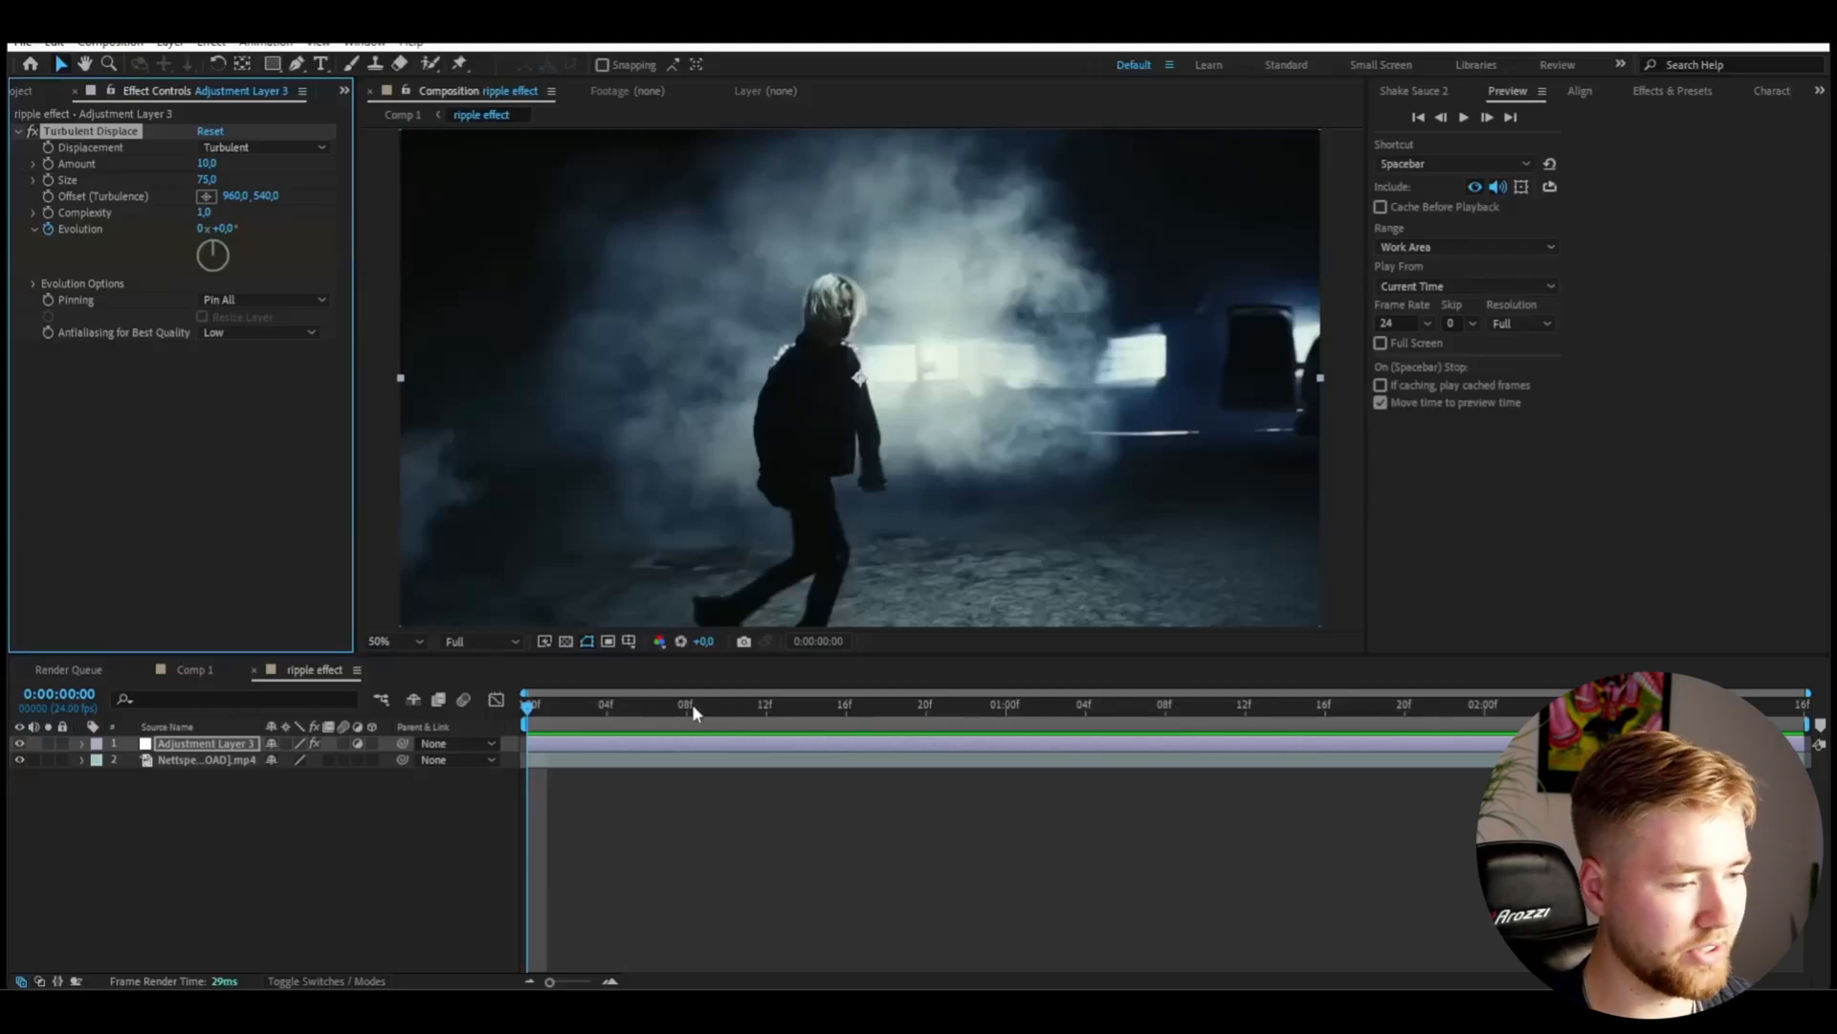
# Step: Add a loopOut() expression to the adjustment layer's Turbulent Displace Evolution
pyautogui.click(1006, 704)
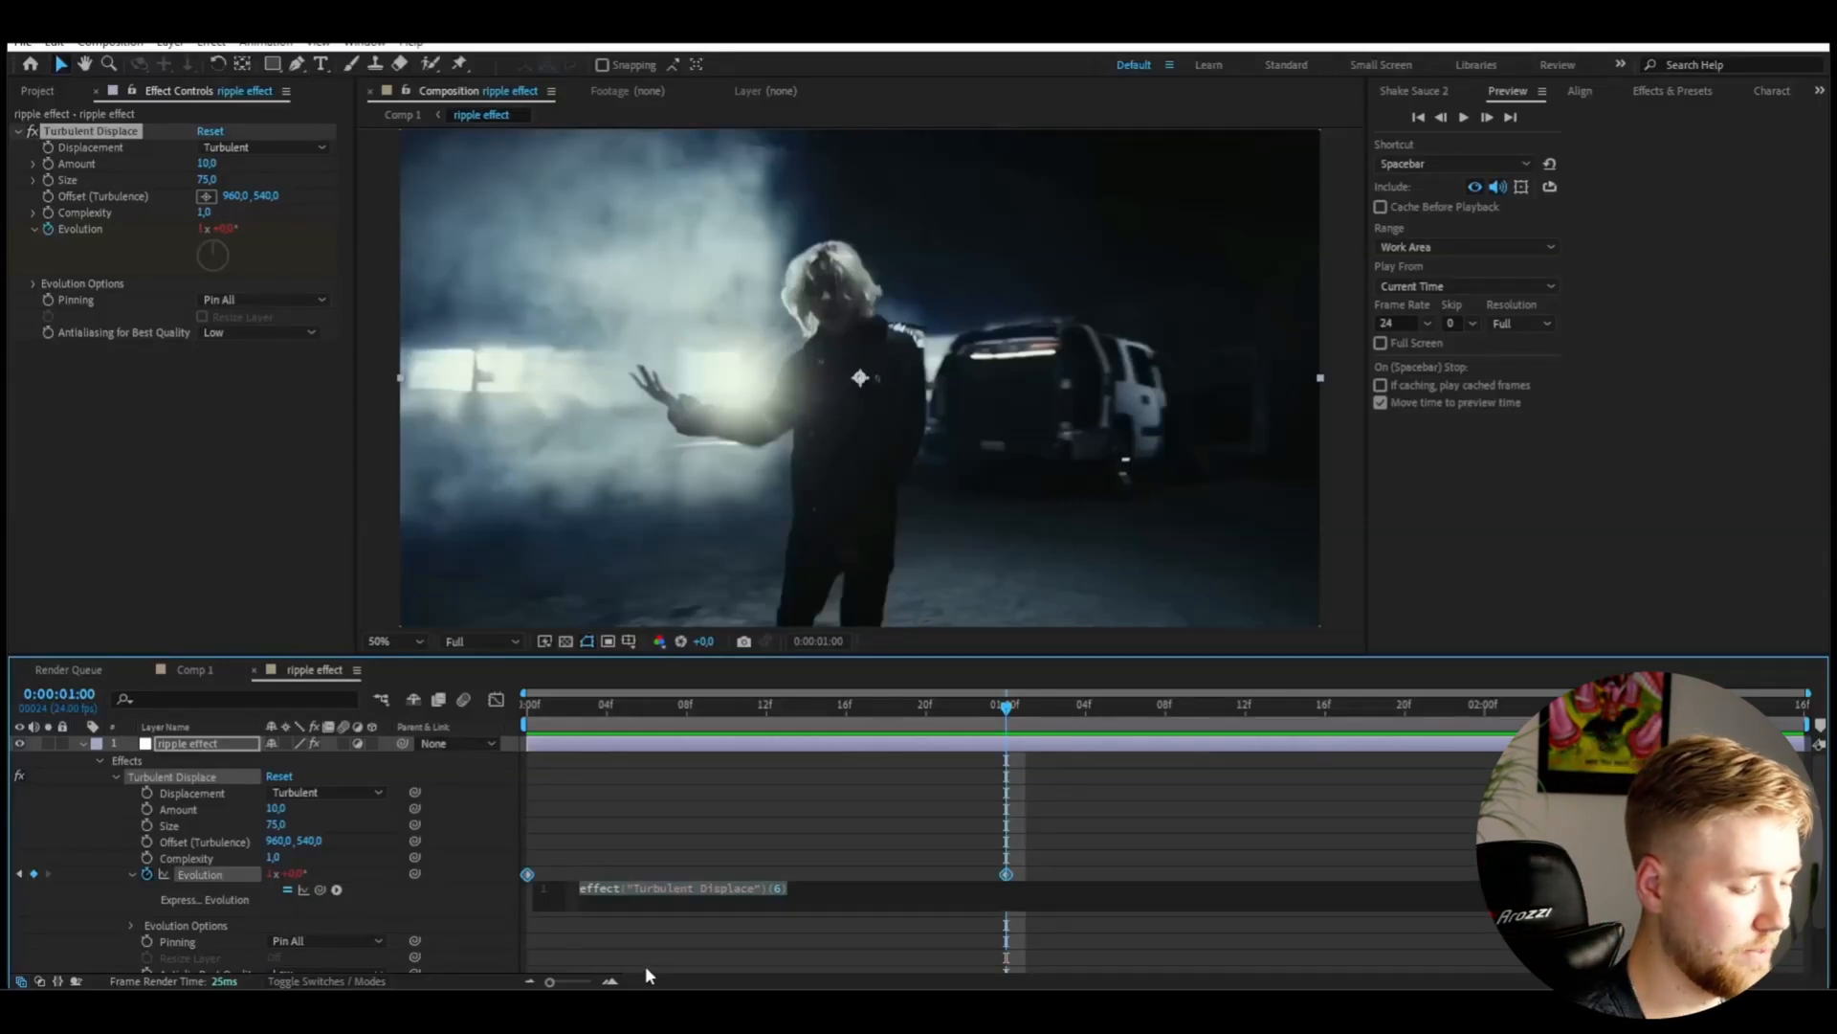
pyautogui.write('loop')
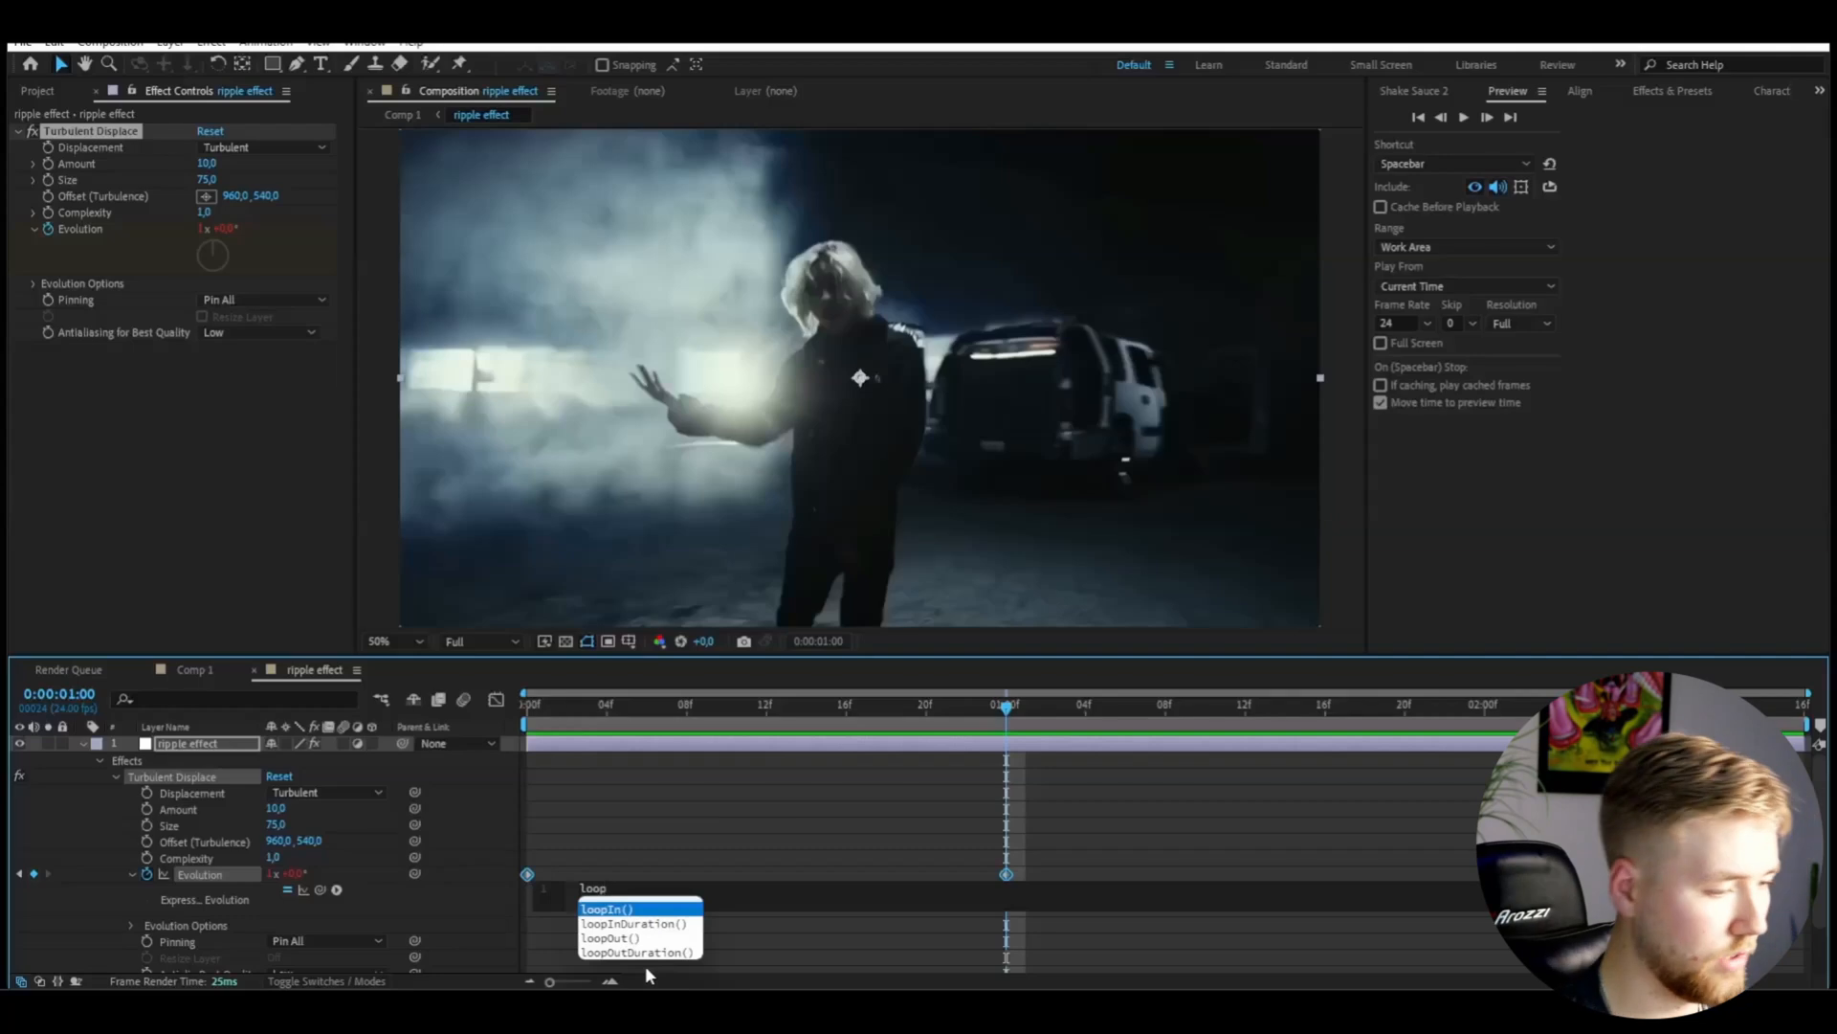
pyautogui.click(611, 938)
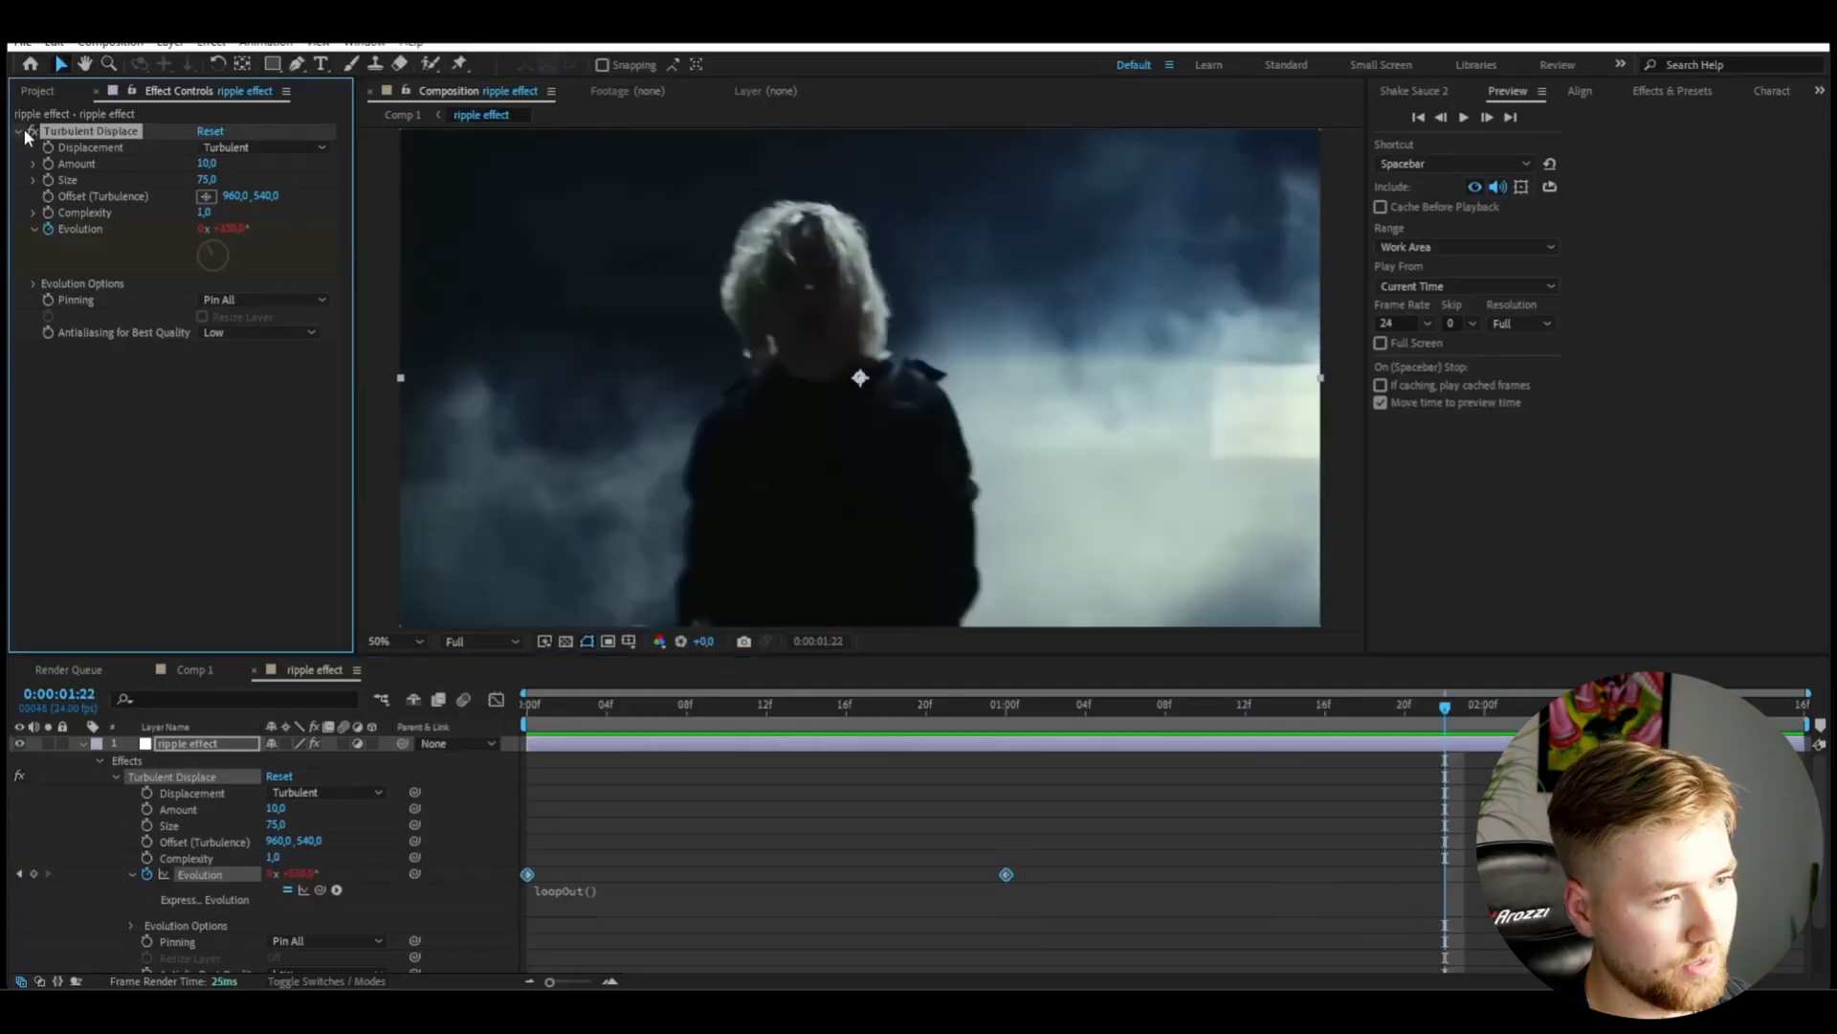
# Step: Apply Heatwave to the ripple effect layer, setting Blur Amount 30 and distortion settings
pyautogui.click(554, 730)
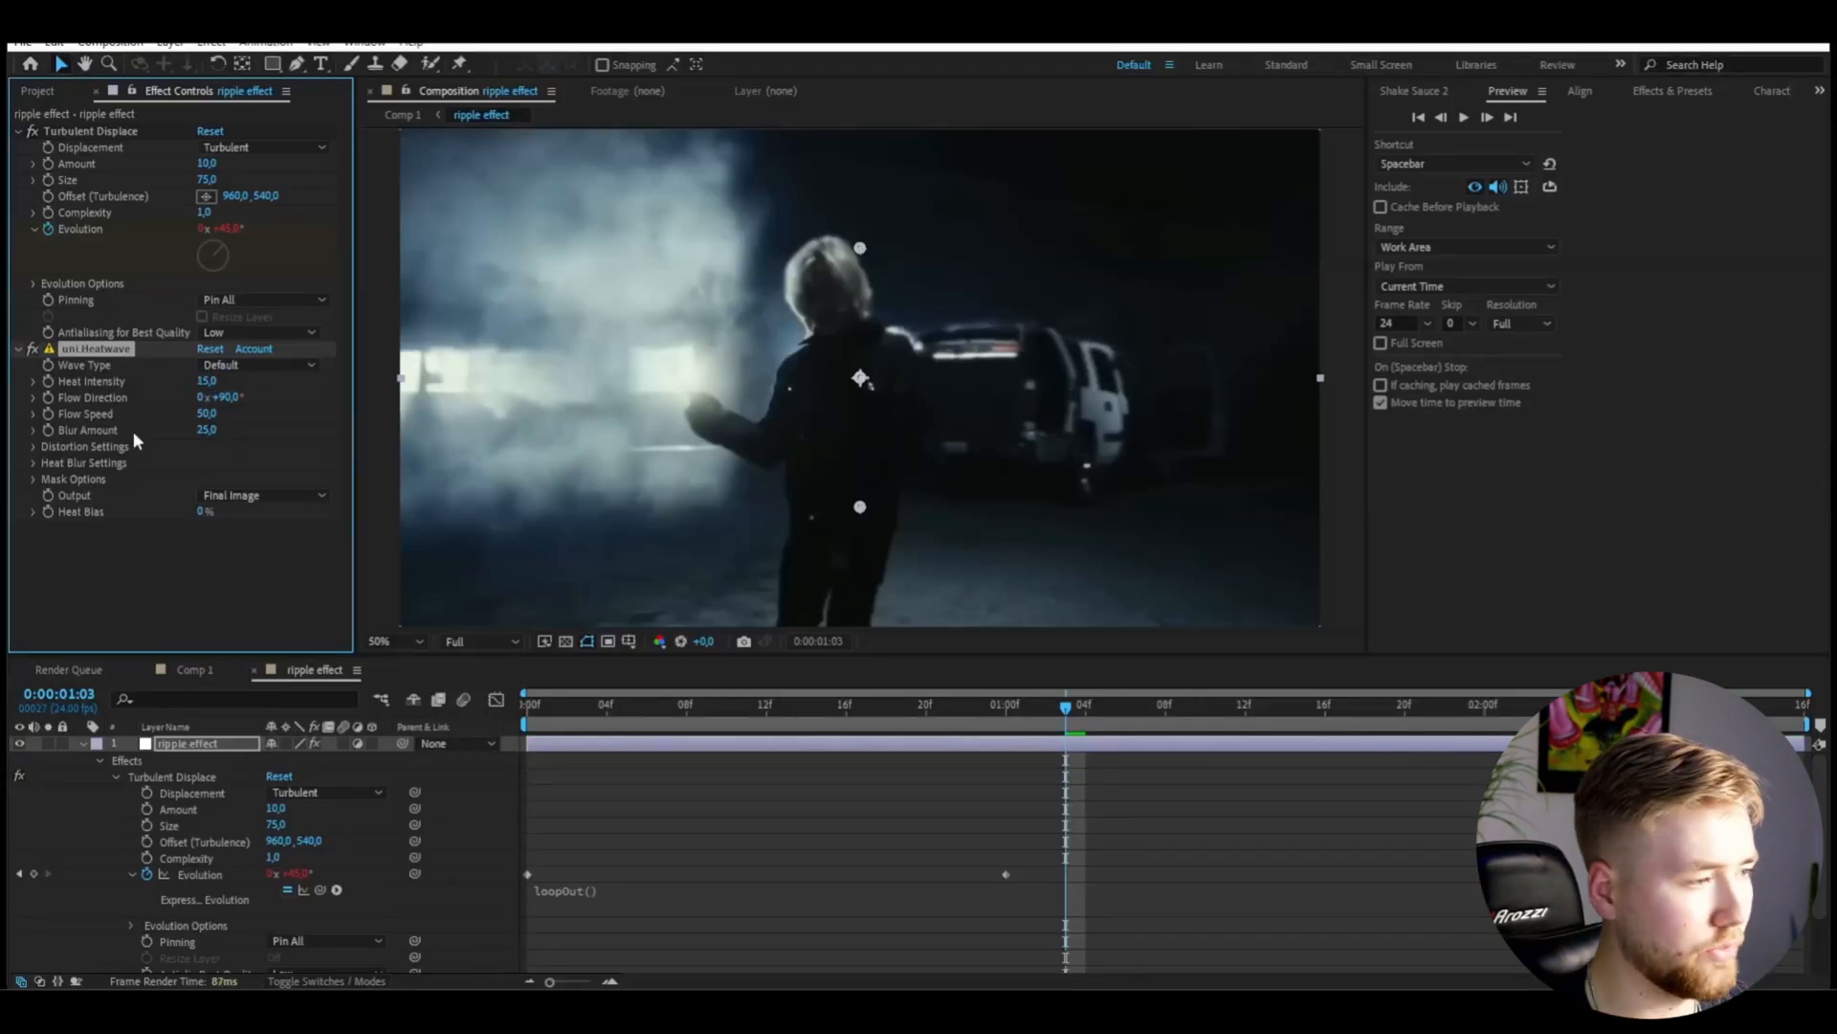
pyautogui.click(36, 447)
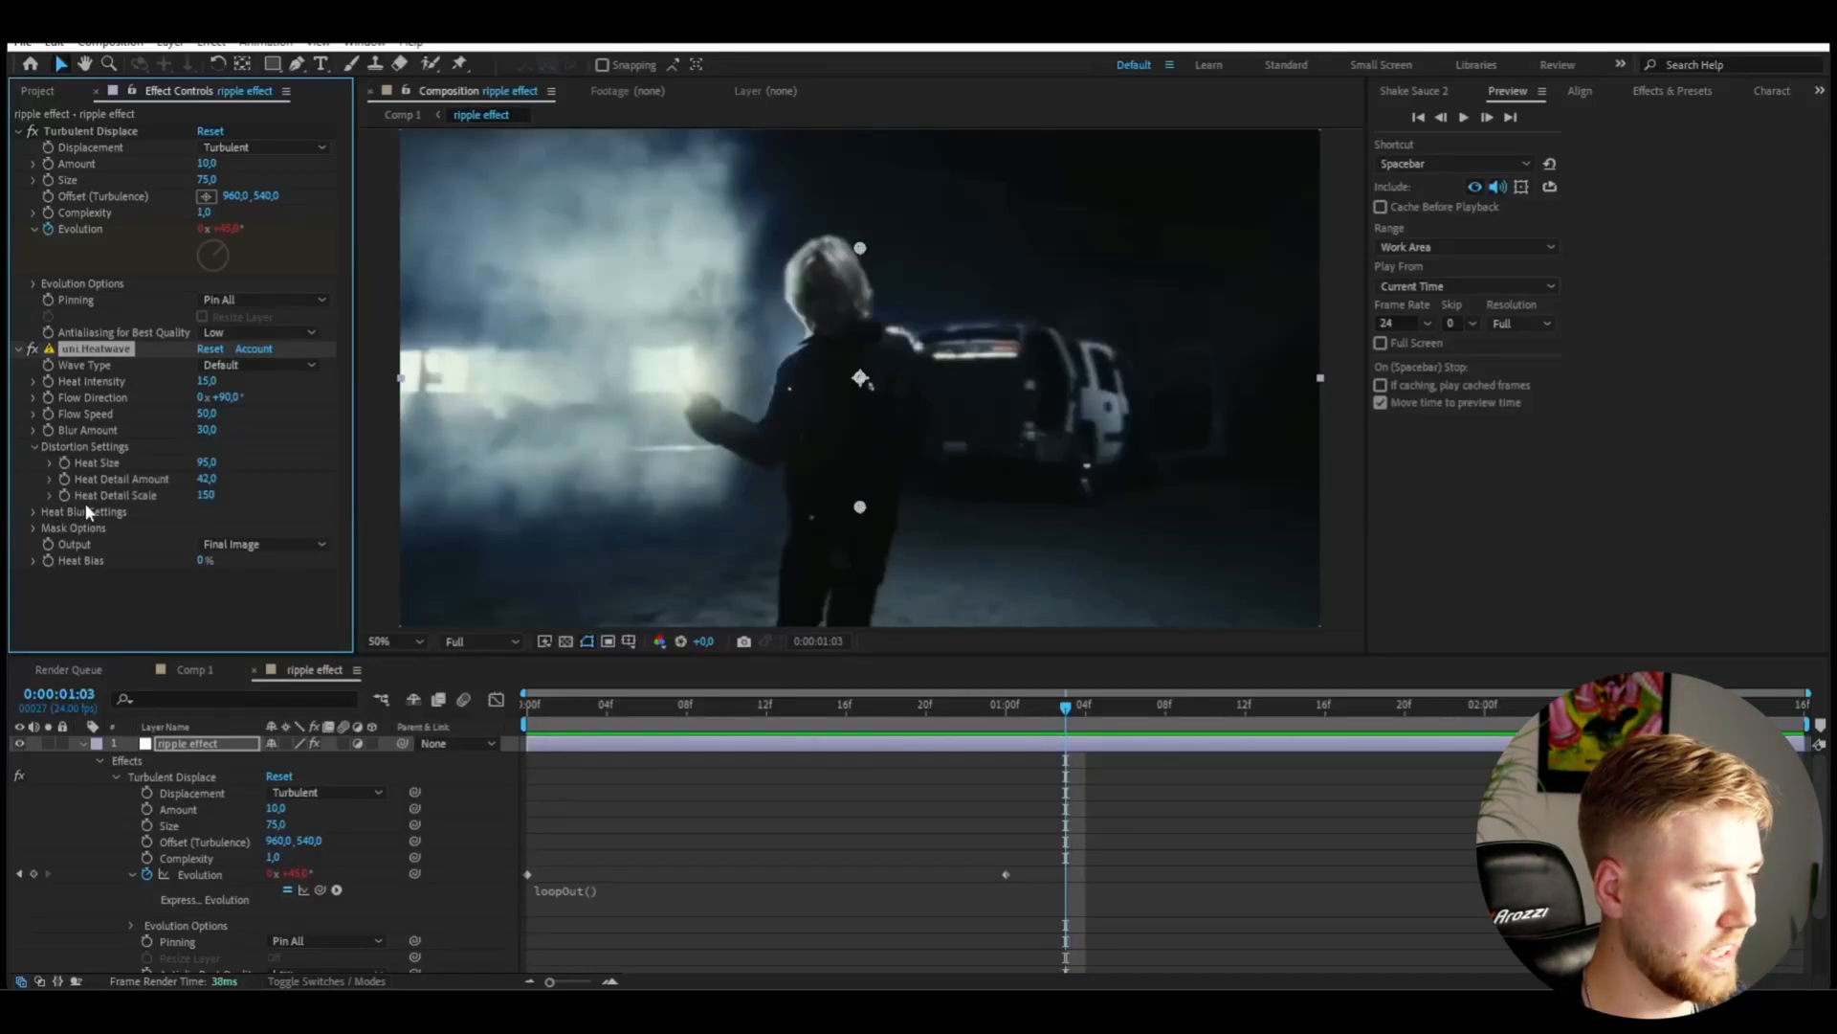
pyautogui.doubleClick(215, 479)
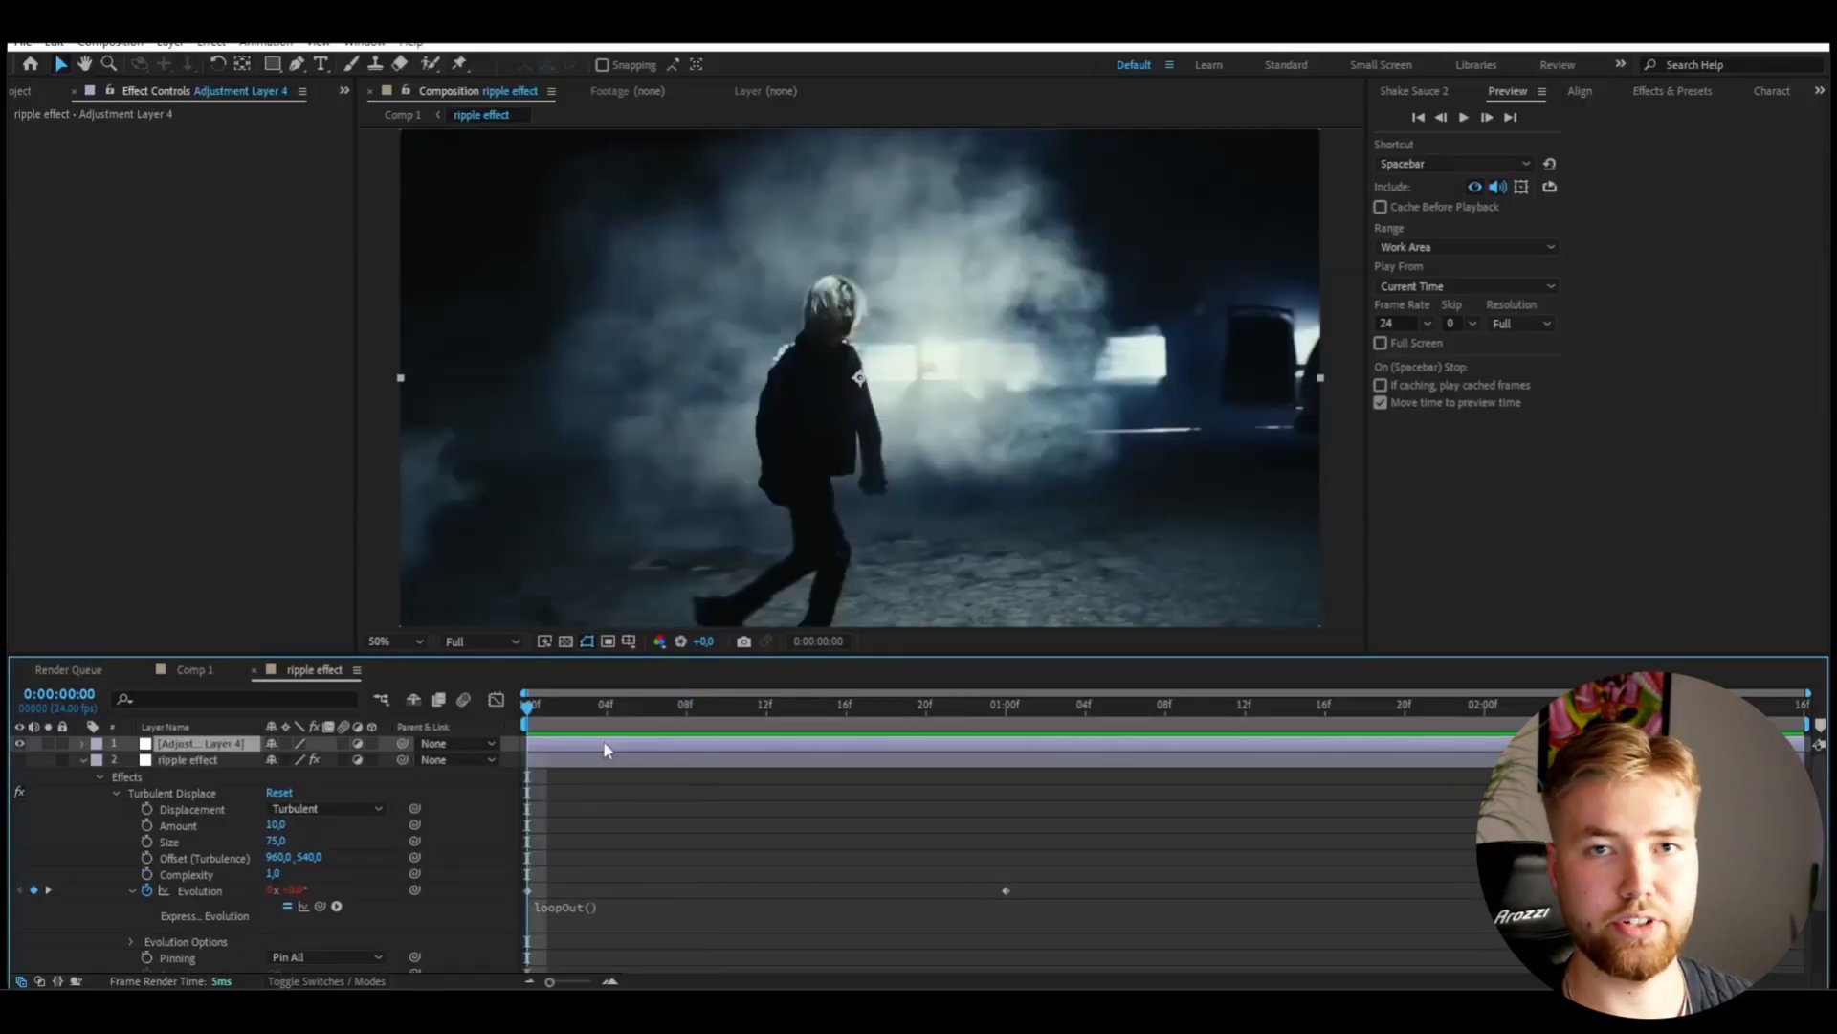
# Step: Apply the TV glitch preset on top and Deep Glow with Radius 750
pyautogui.click(1244, 703)
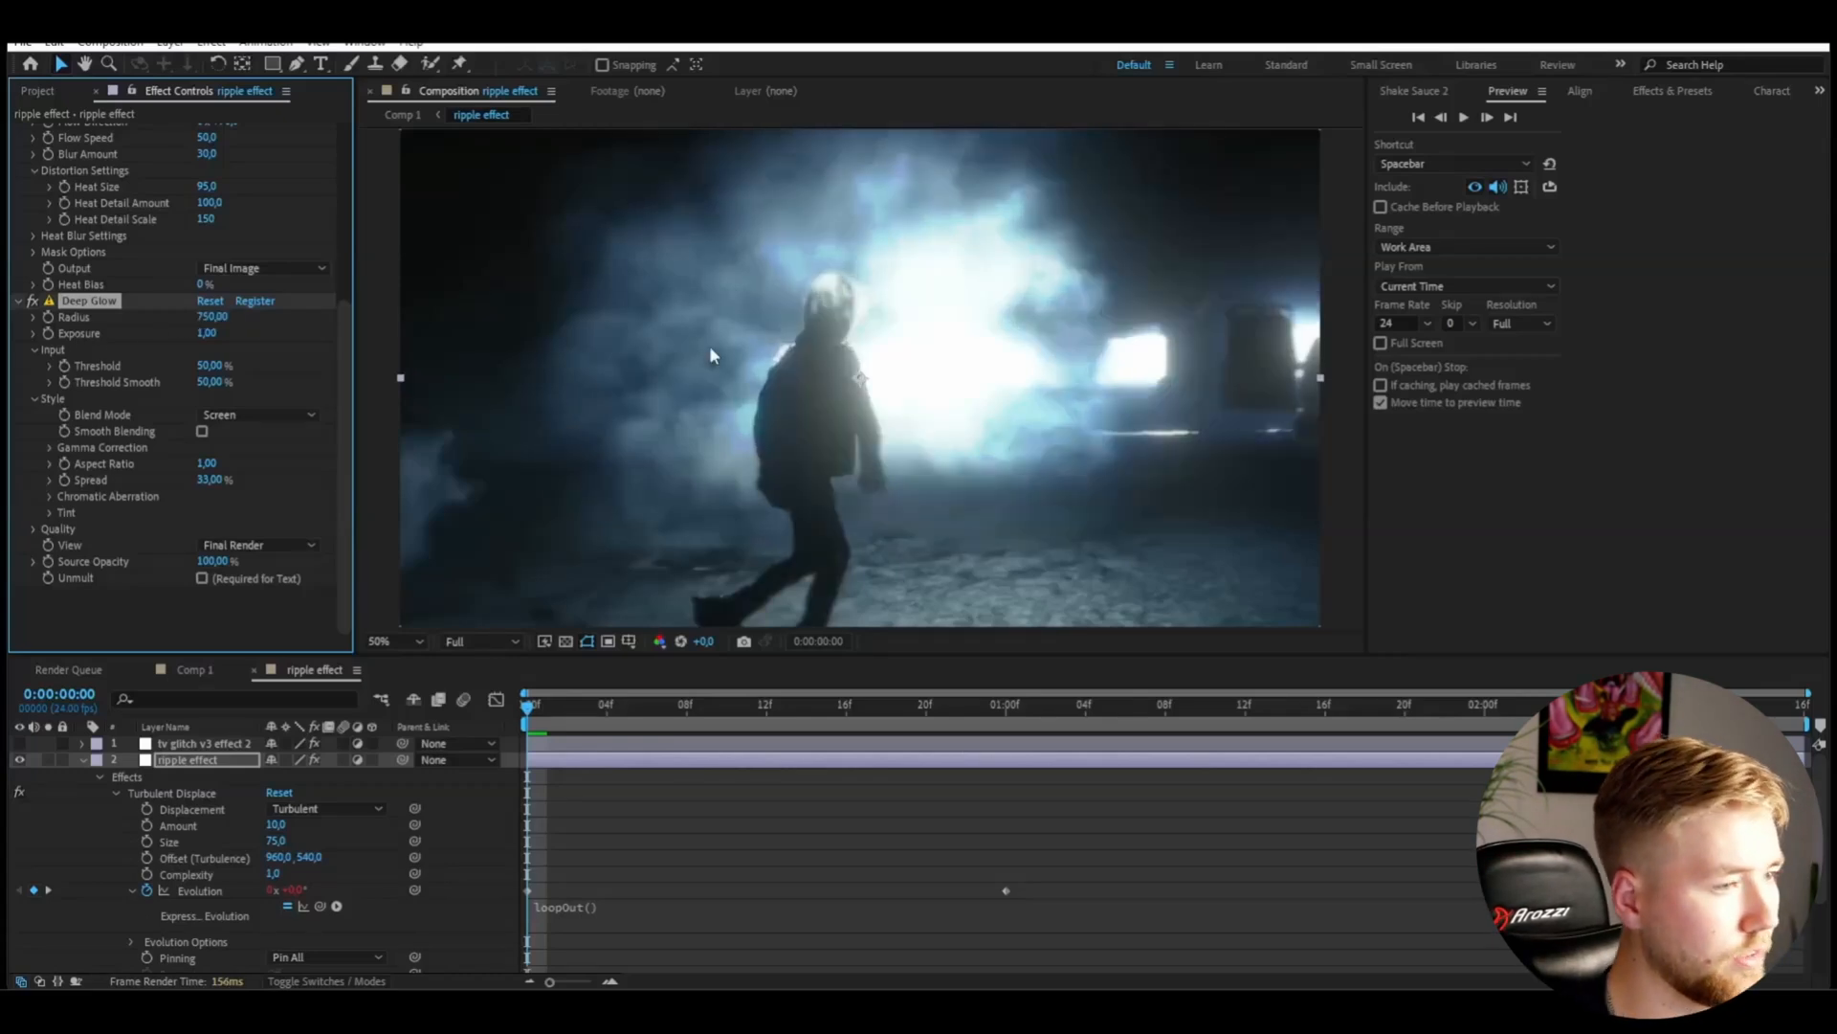
# Step: Set Deep Glow Exposure to 0.75 and Threshold to 60%, then preview playback
pyautogui.click(216, 333)
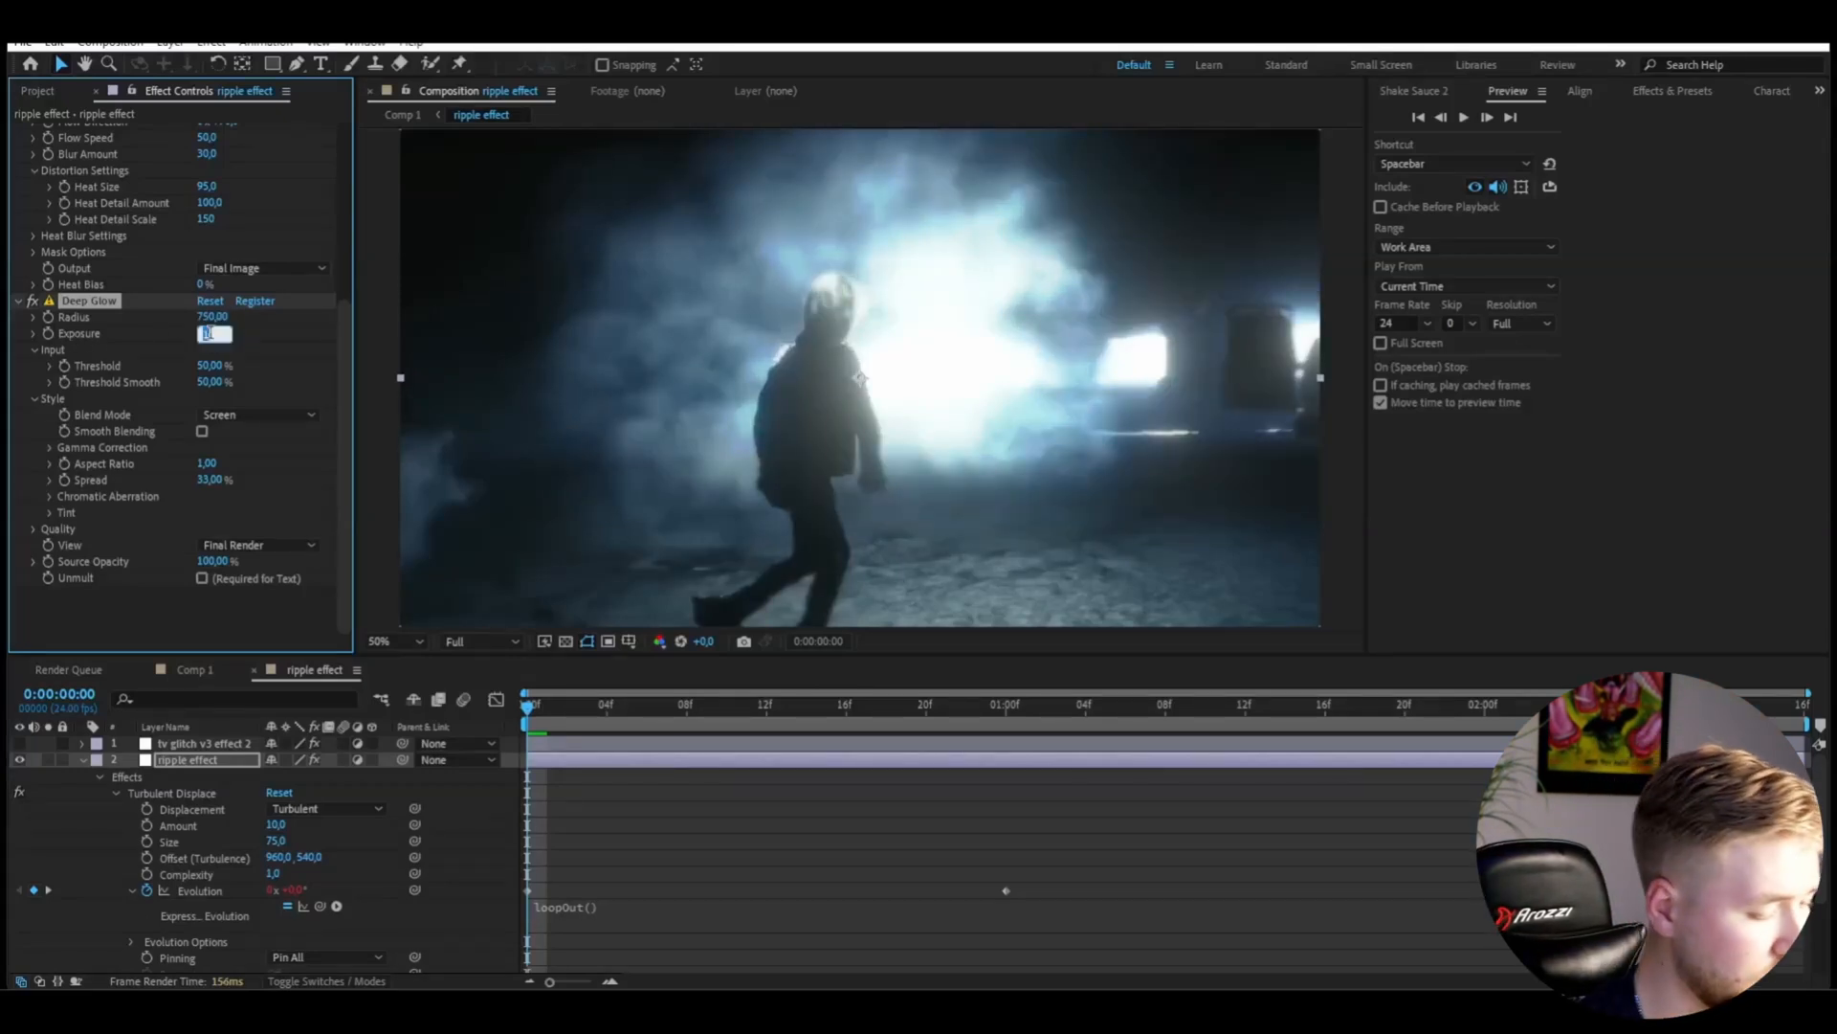
pyautogui.write('0.75')
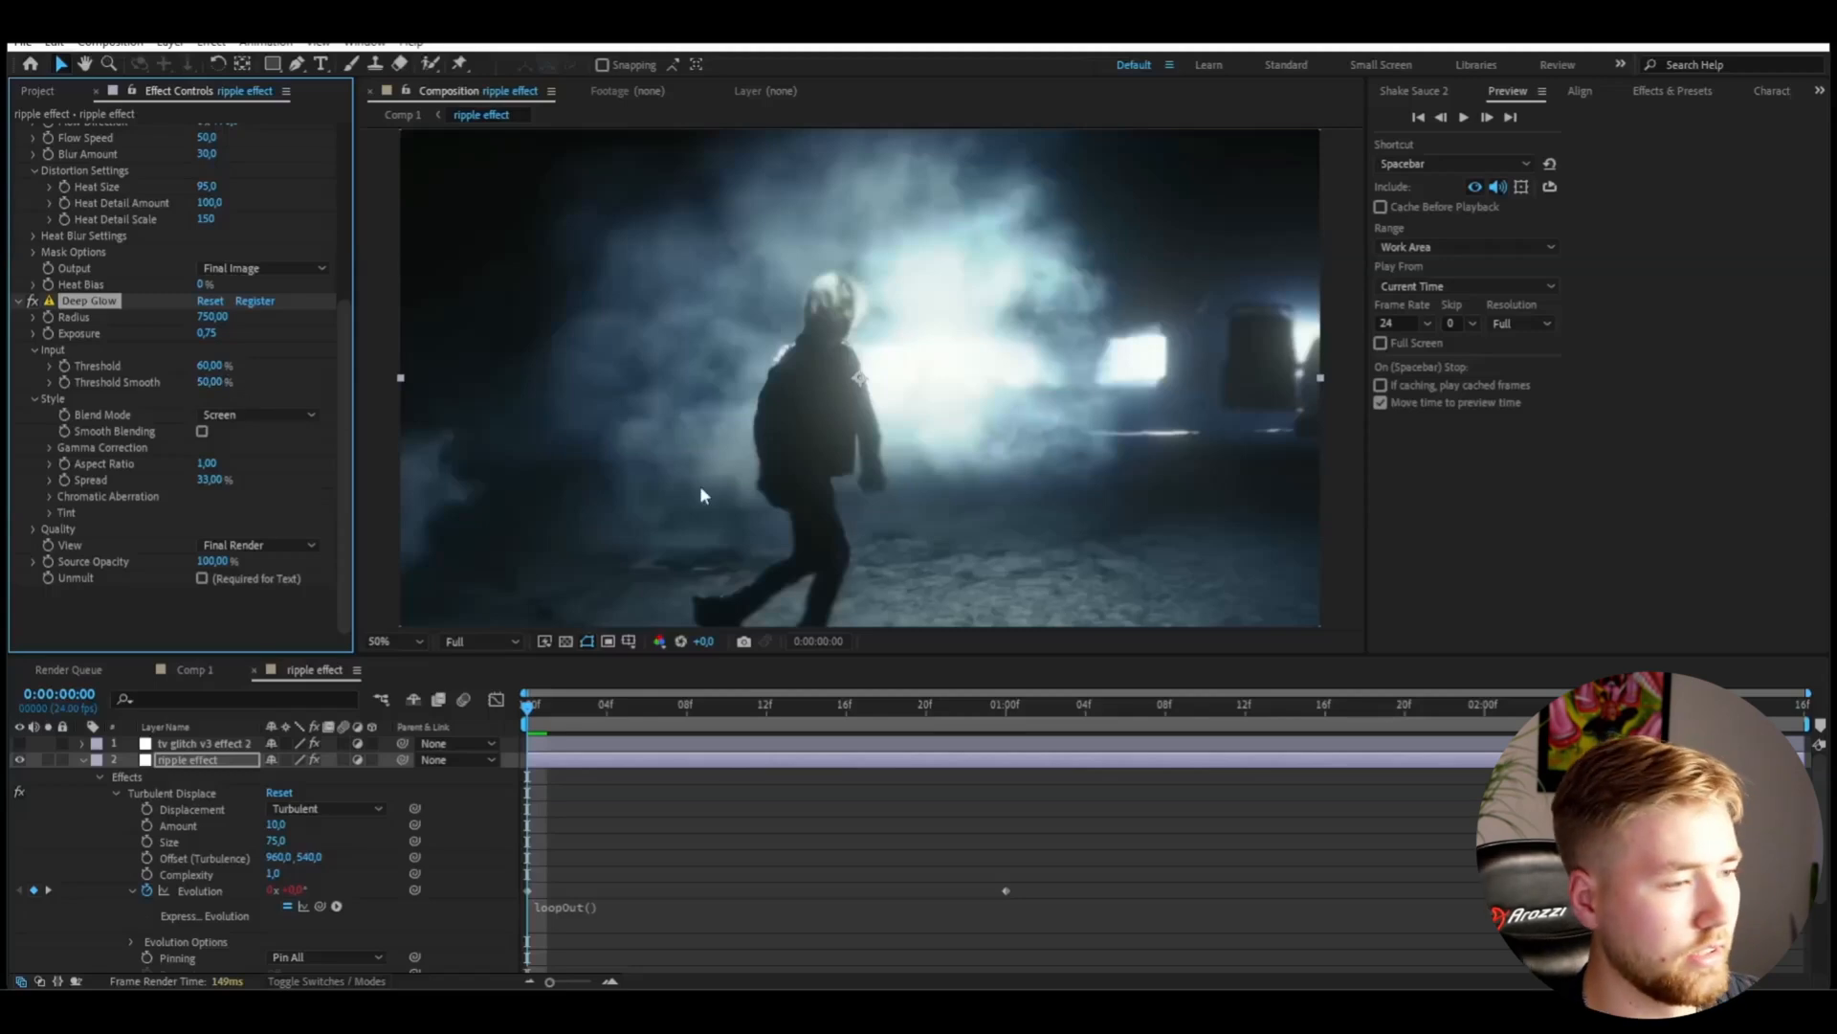
pyautogui.click(1025, 704)
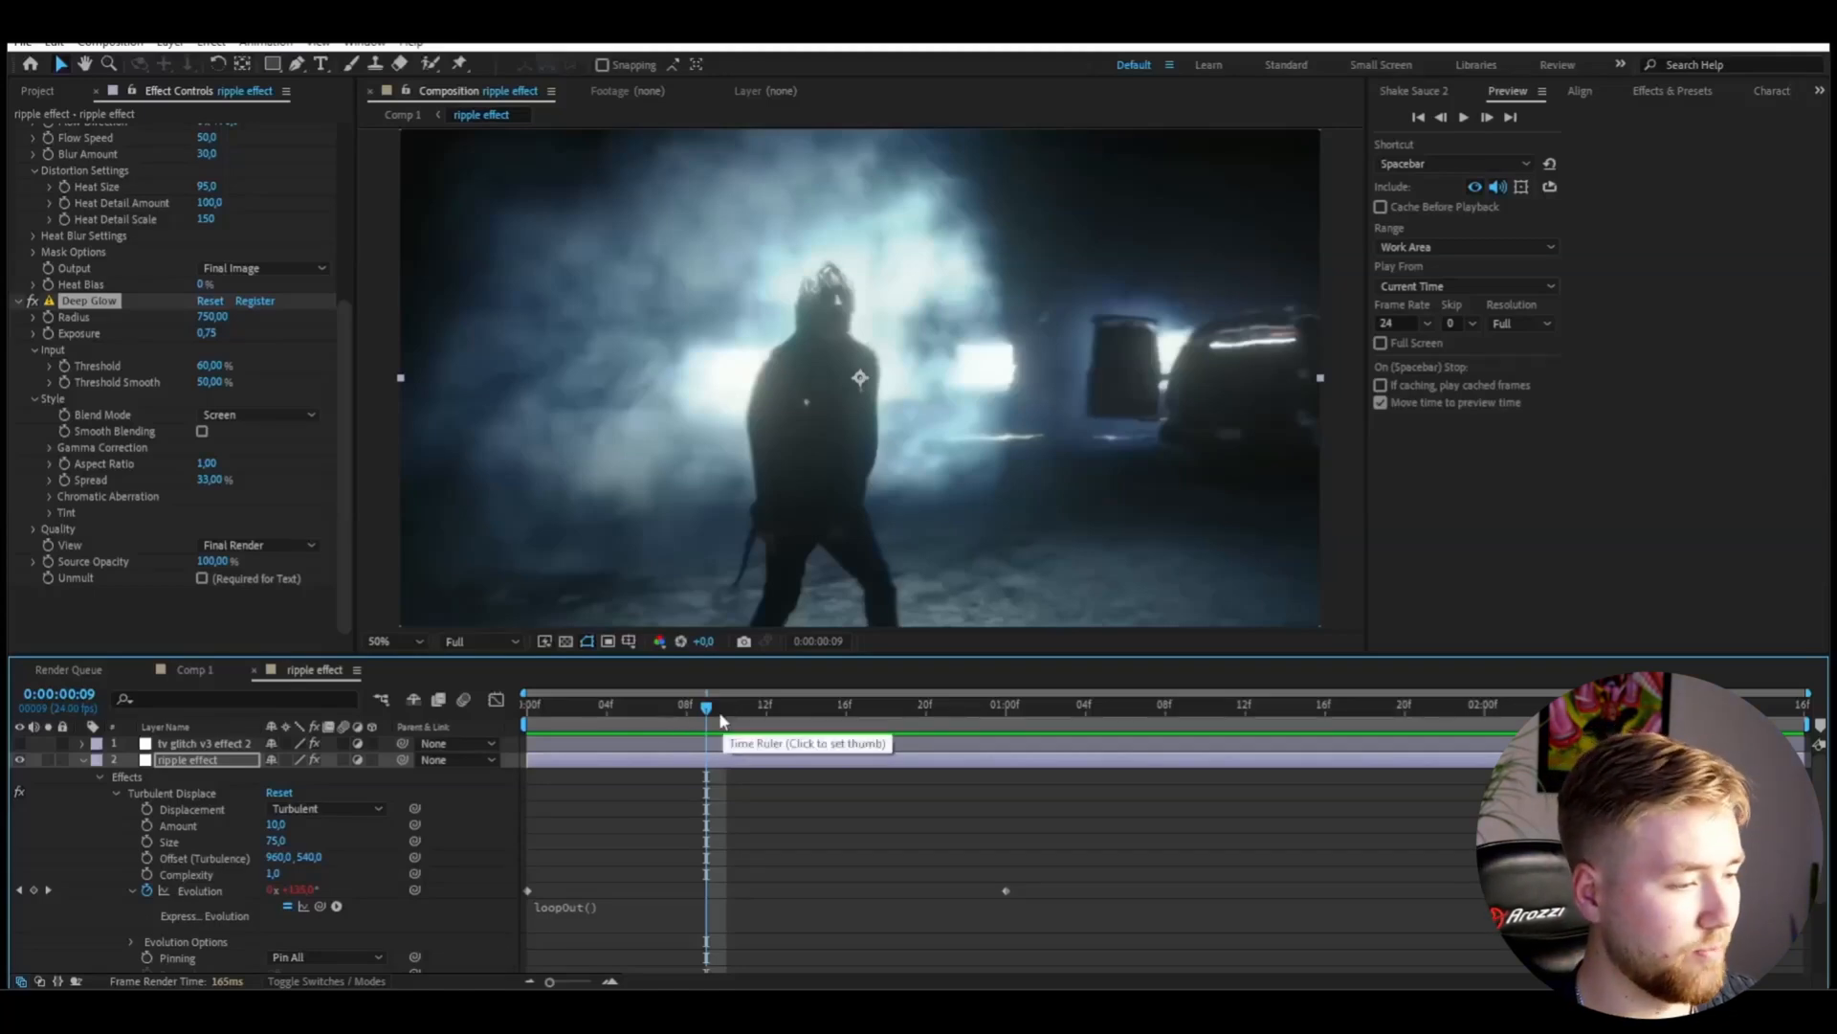
# Step: Check a later frame in the time ruler, then save the project with Ctrl+S
pyautogui.click(668, 705)
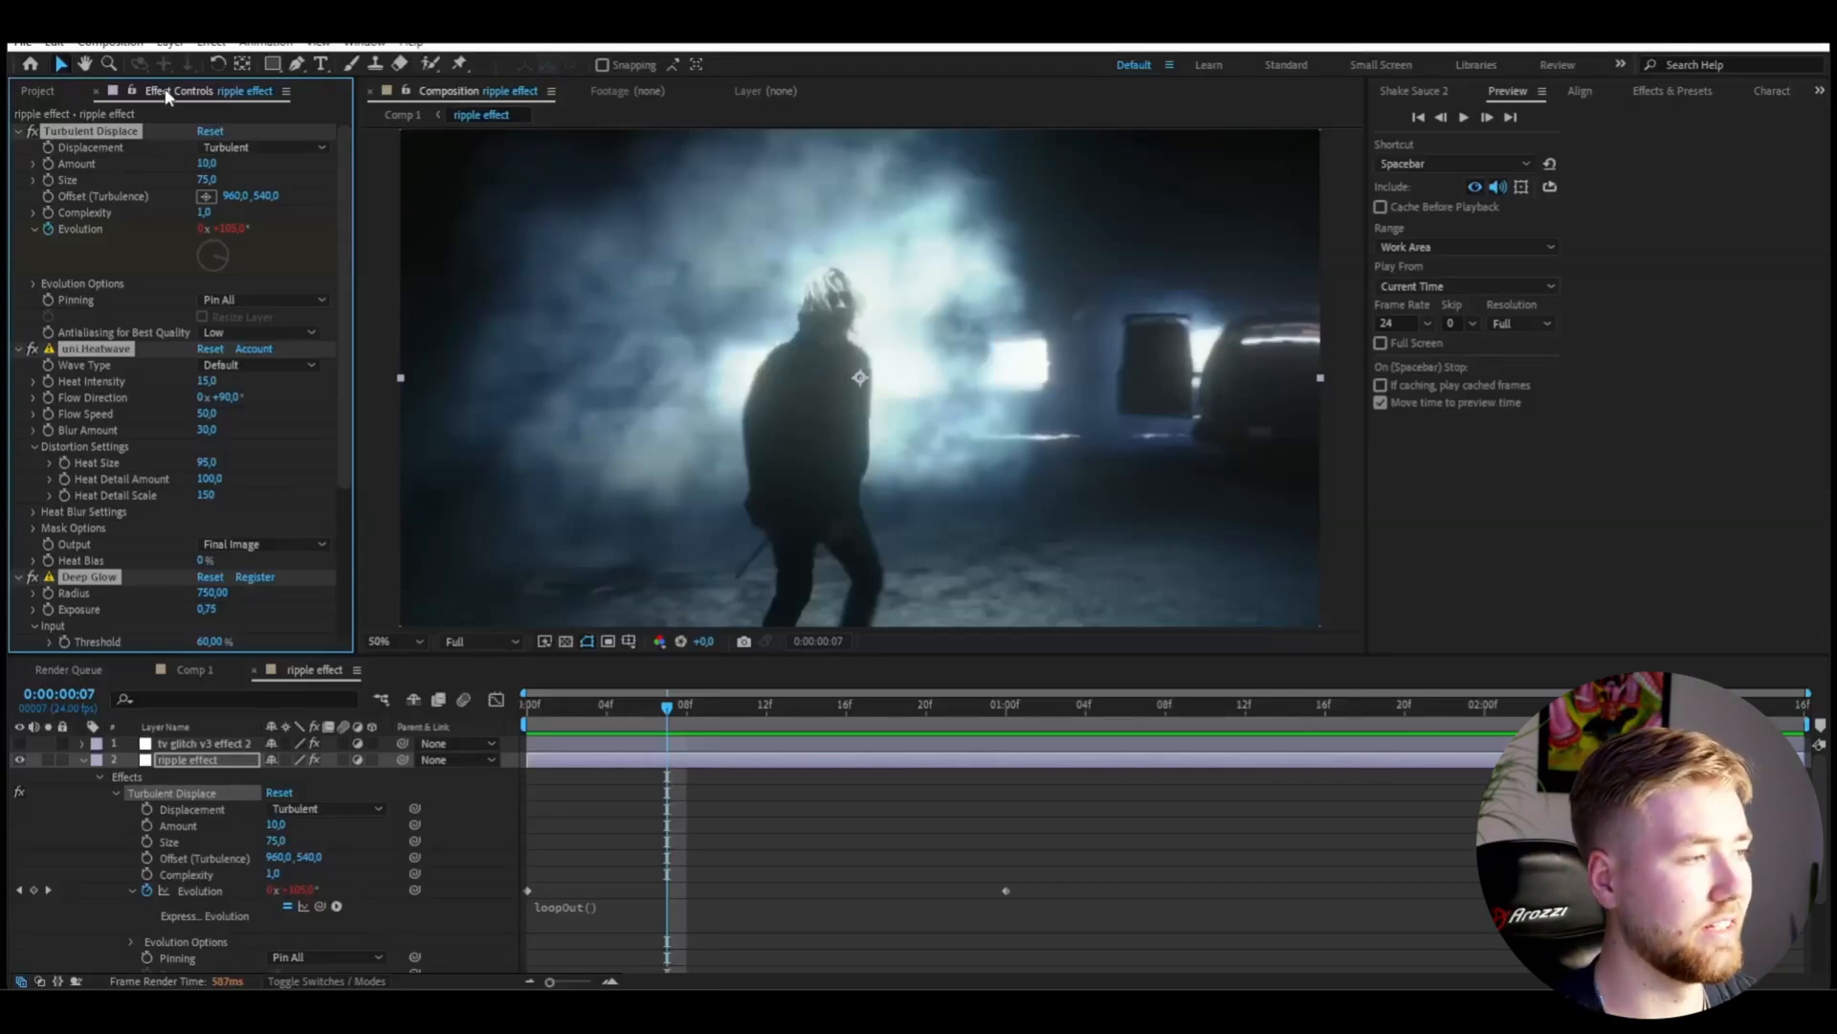
pyautogui.click(266, 43)
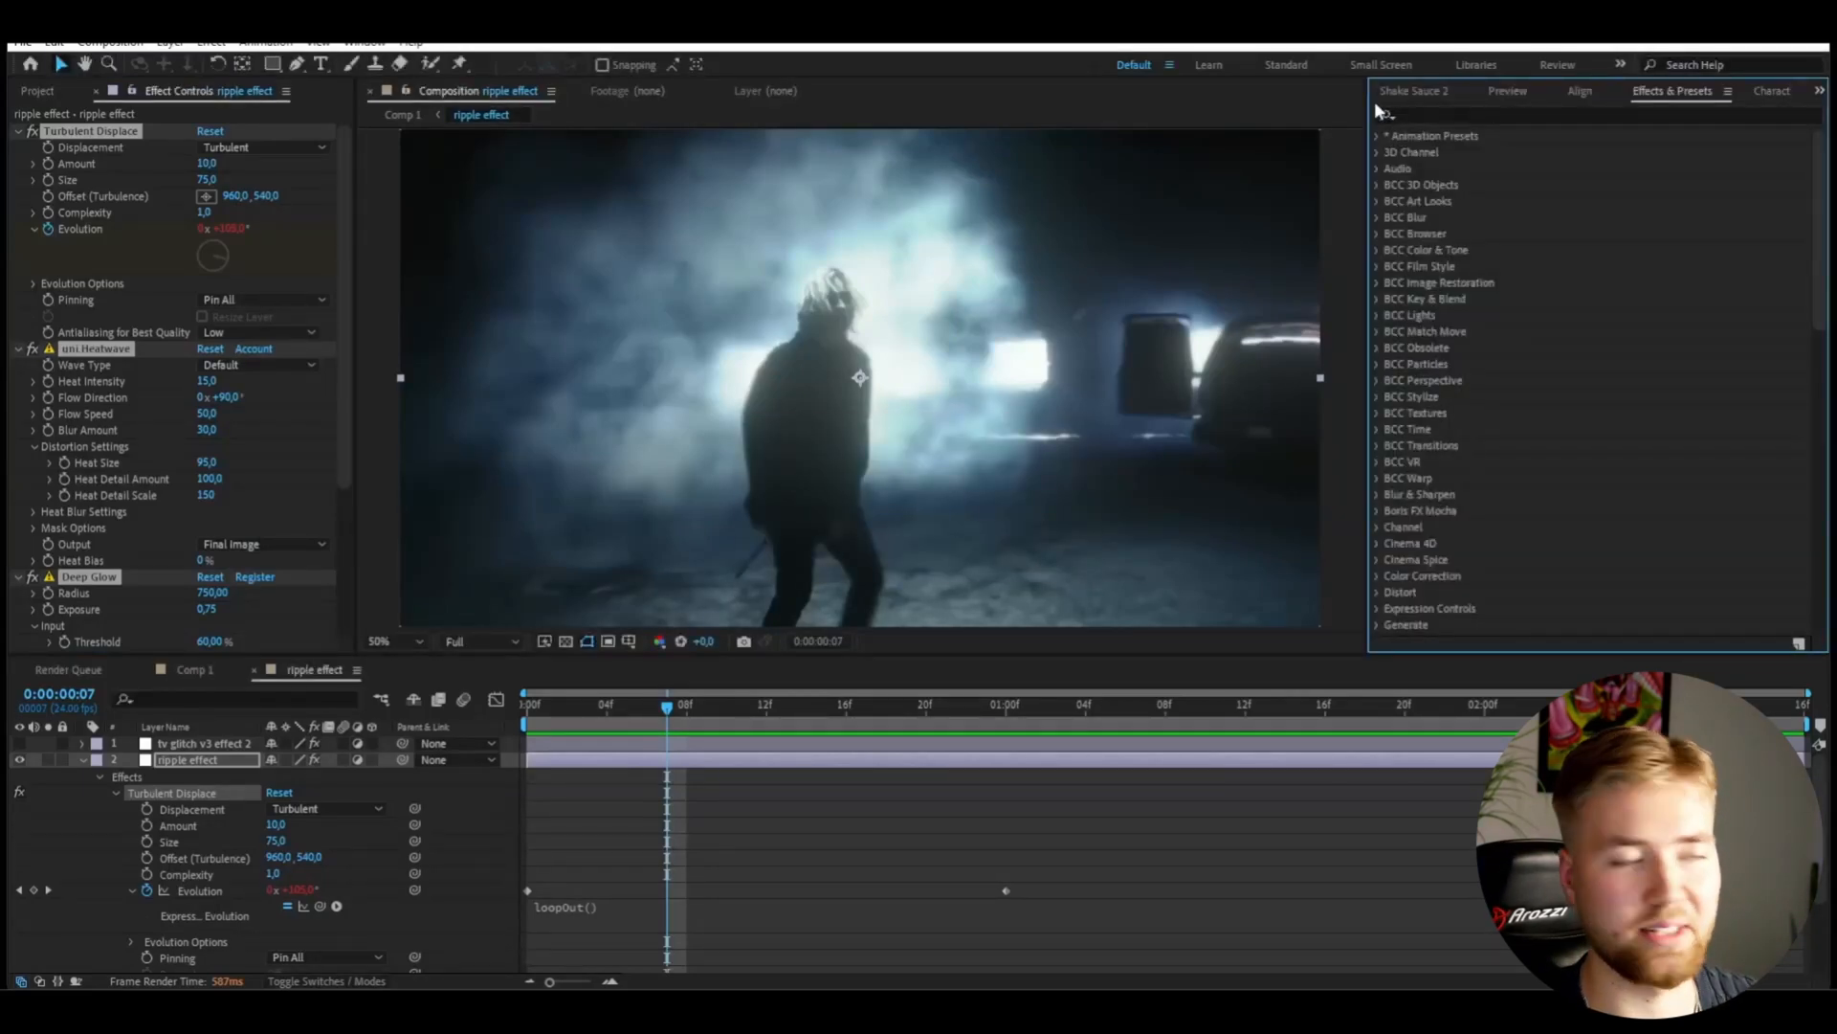
pyautogui.press('ctrl+s')
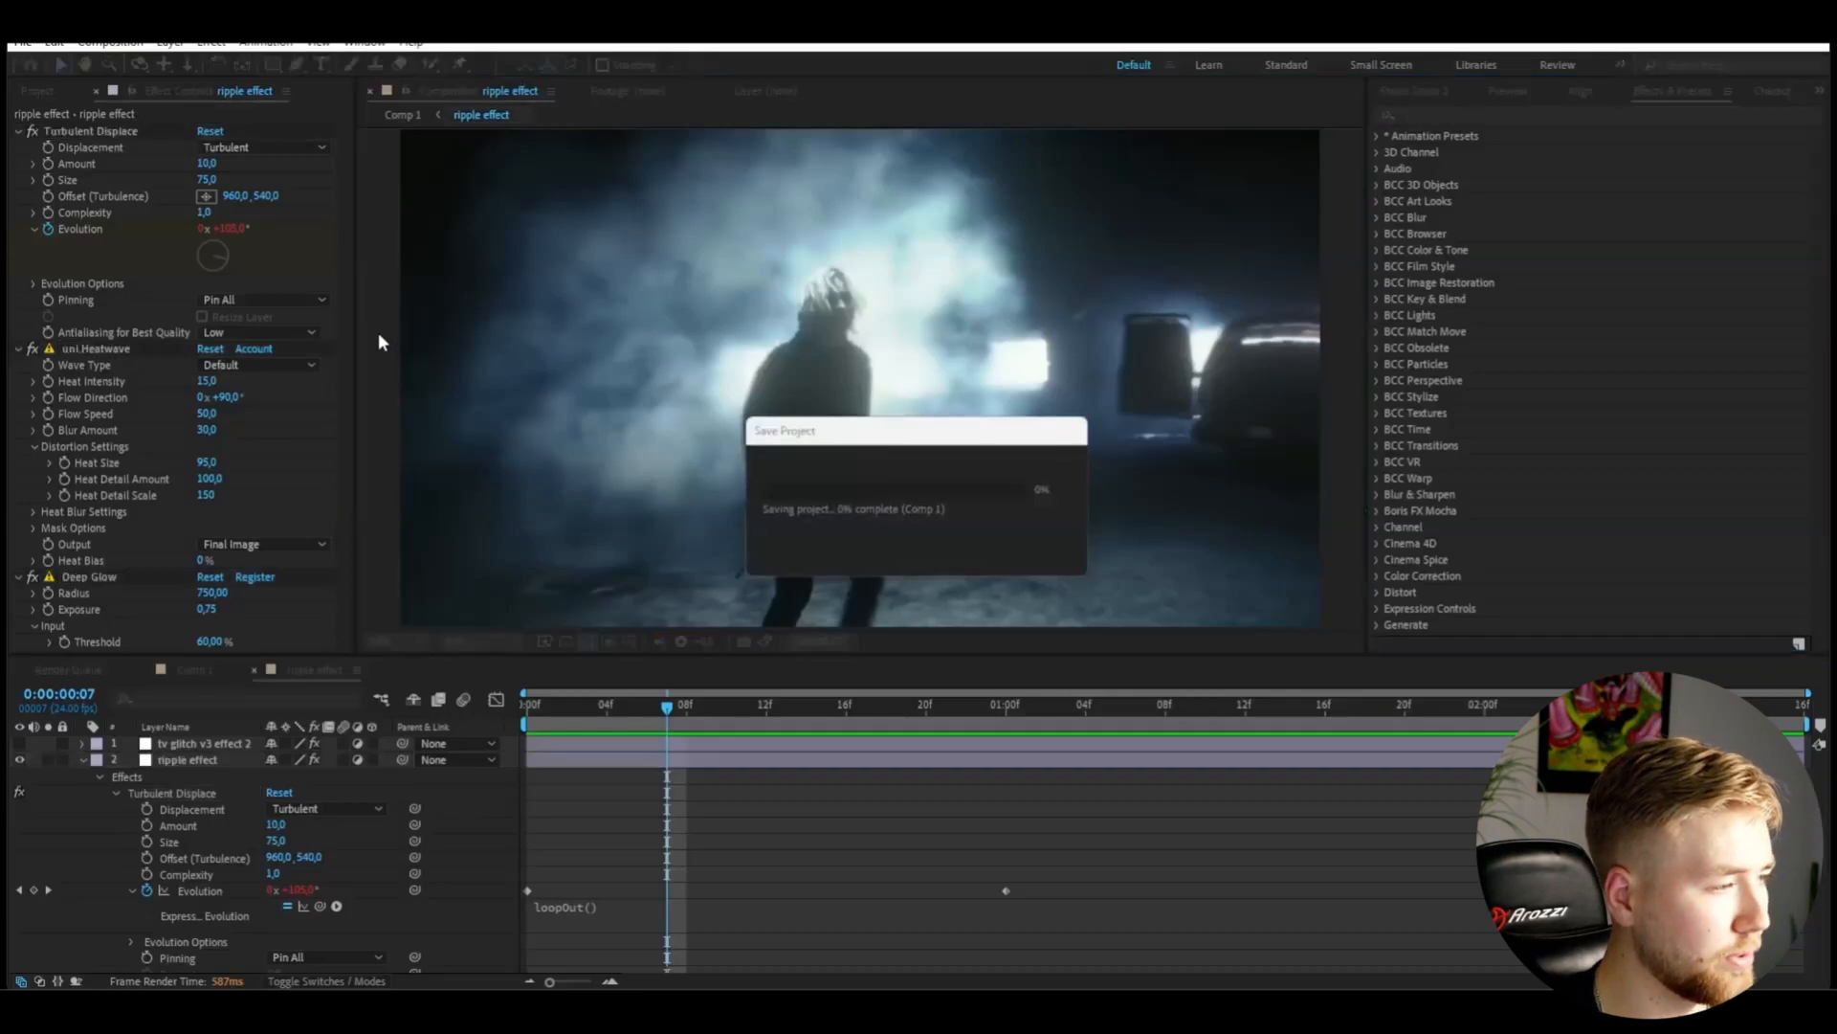